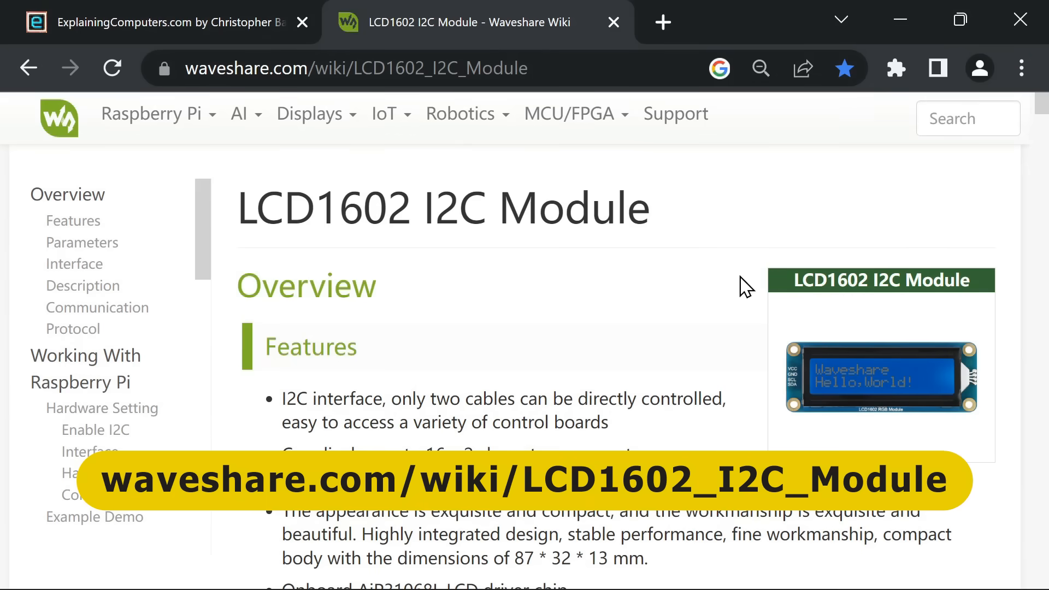
Scroll to the Raspberry Pi demo section and highlight the LCD1602_I2C_Module_code.zip wget URL
scroll(down, 3)
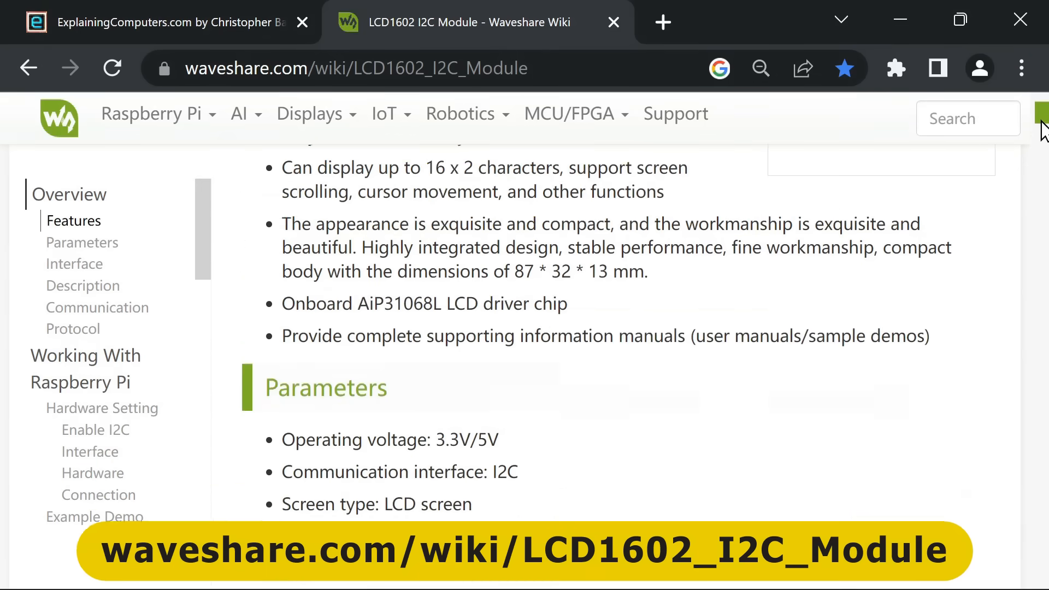
scroll(down, 3)
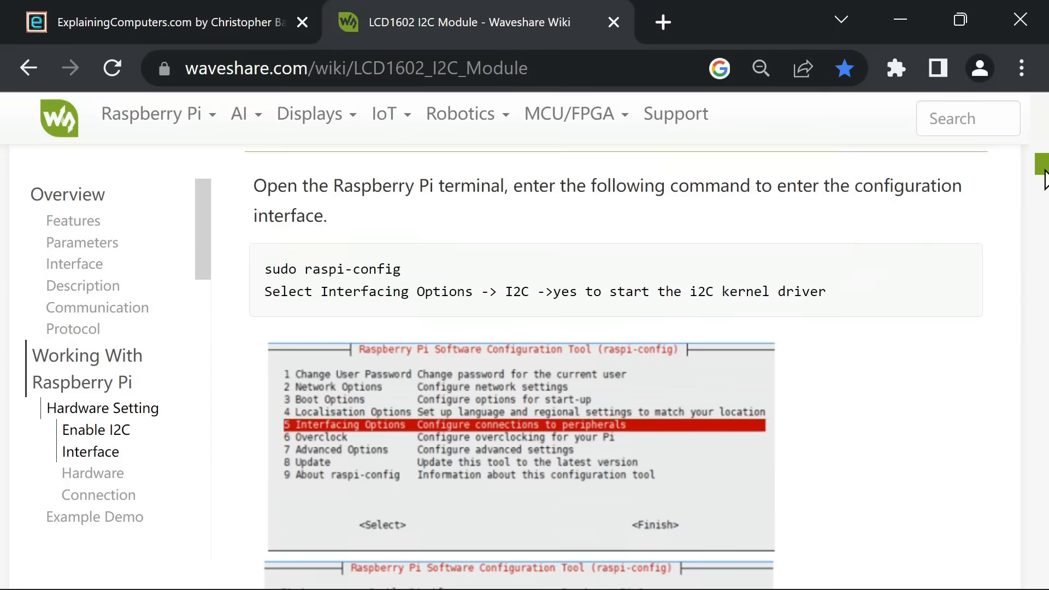
scroll(up, 3)
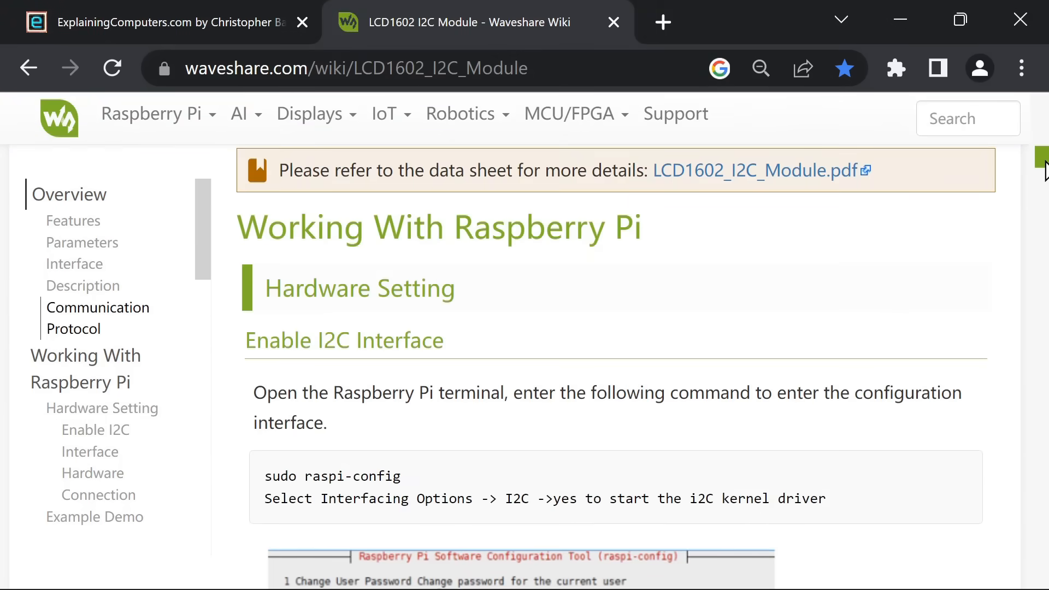
scroll(down, 3)
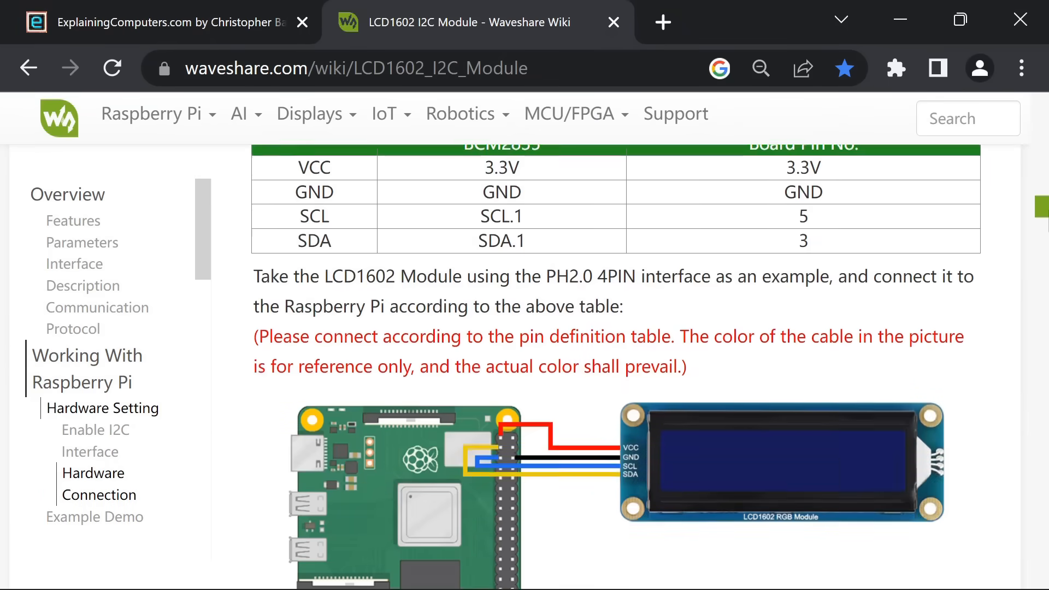
scroll(down, 3)
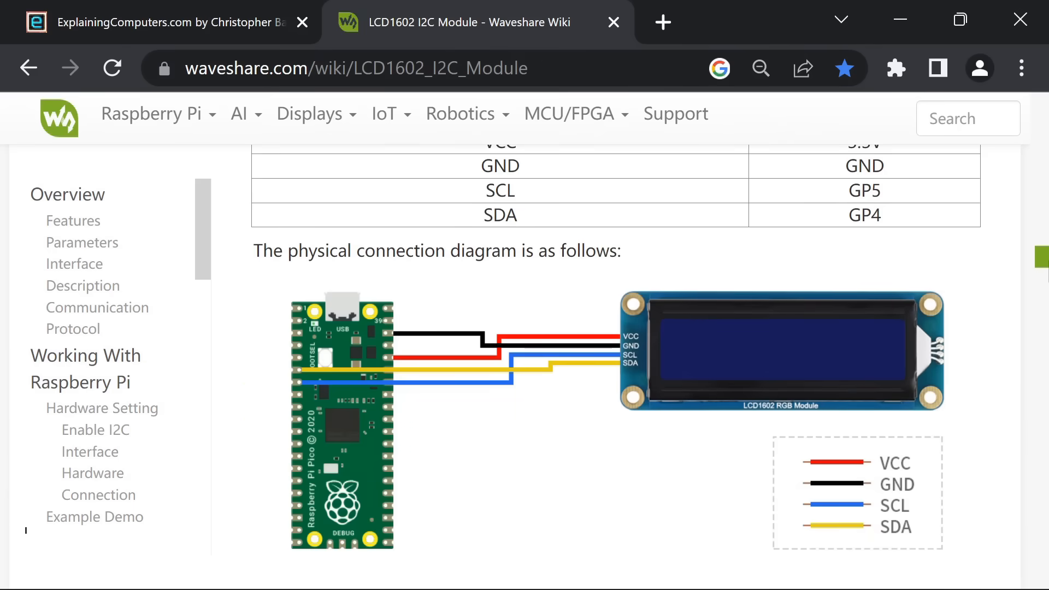
scroll(down, 3)
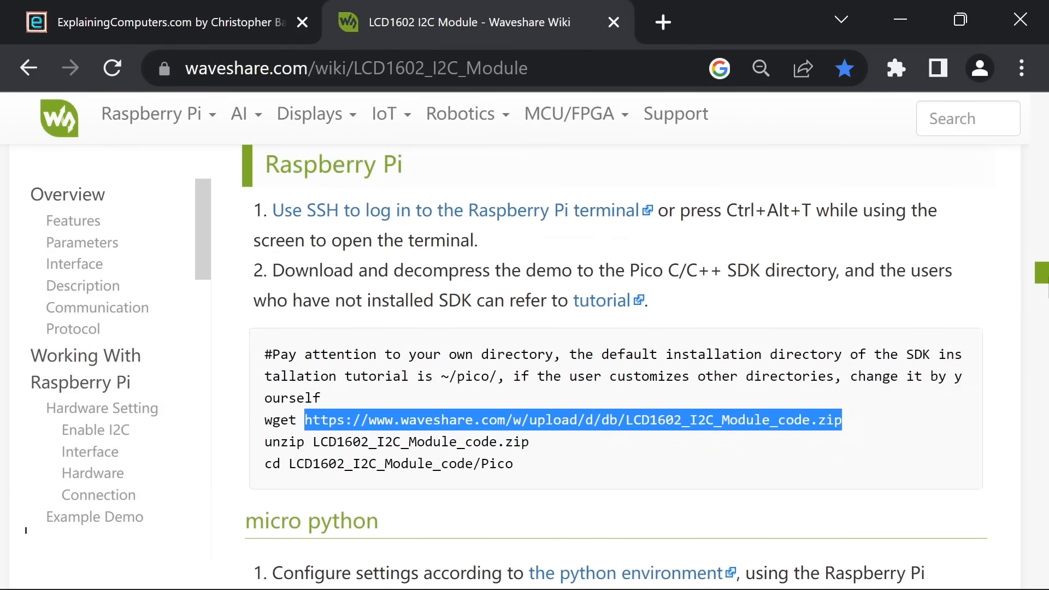
click(869, 435)
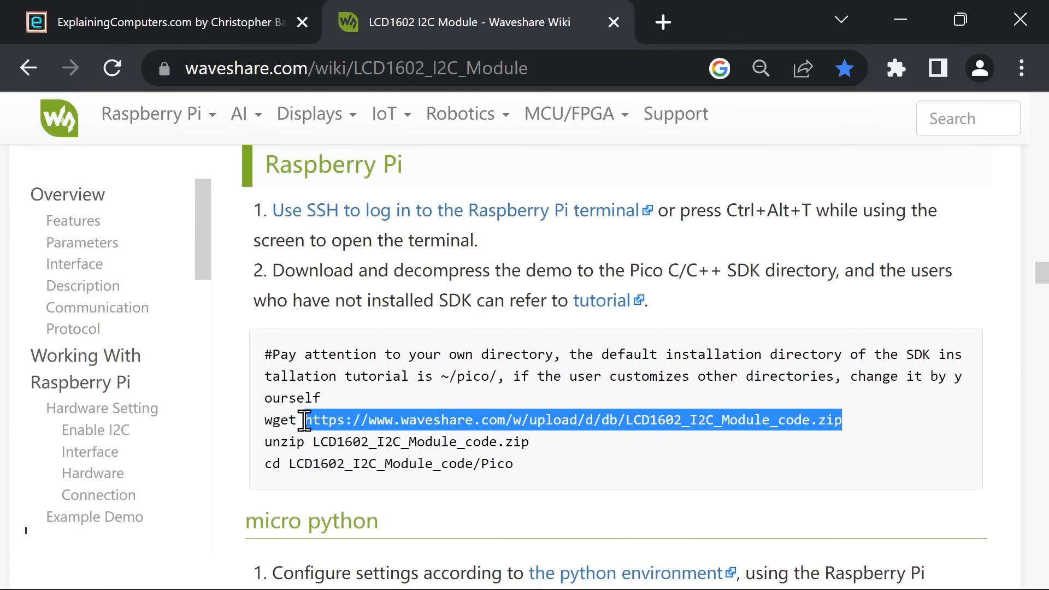
Open the zip URL in a new tab and save it to C:\Download\Pico_Stuff
click(662, 22)
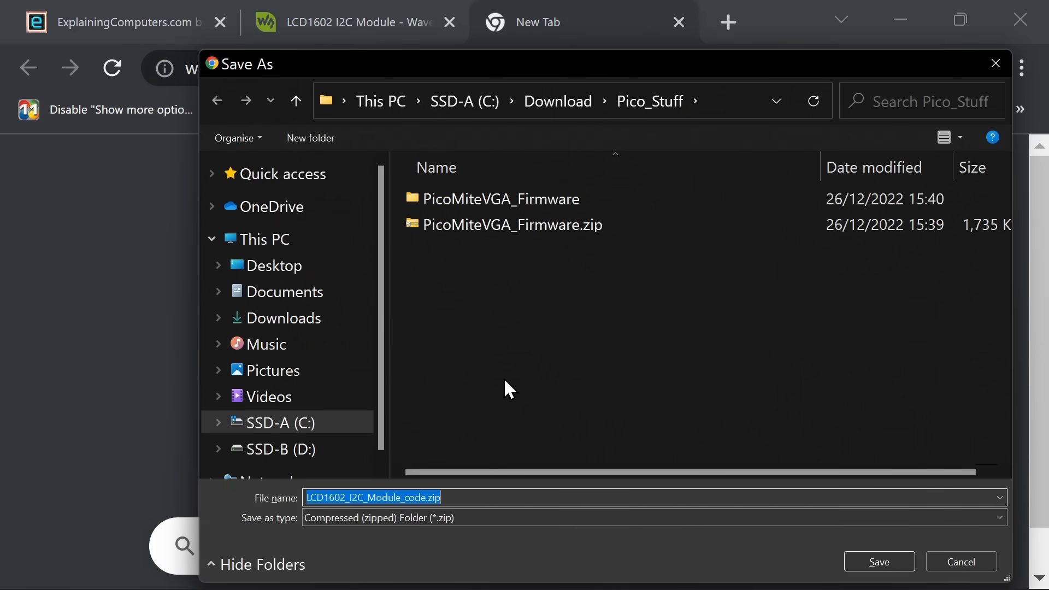
mouse_move(579, 202)
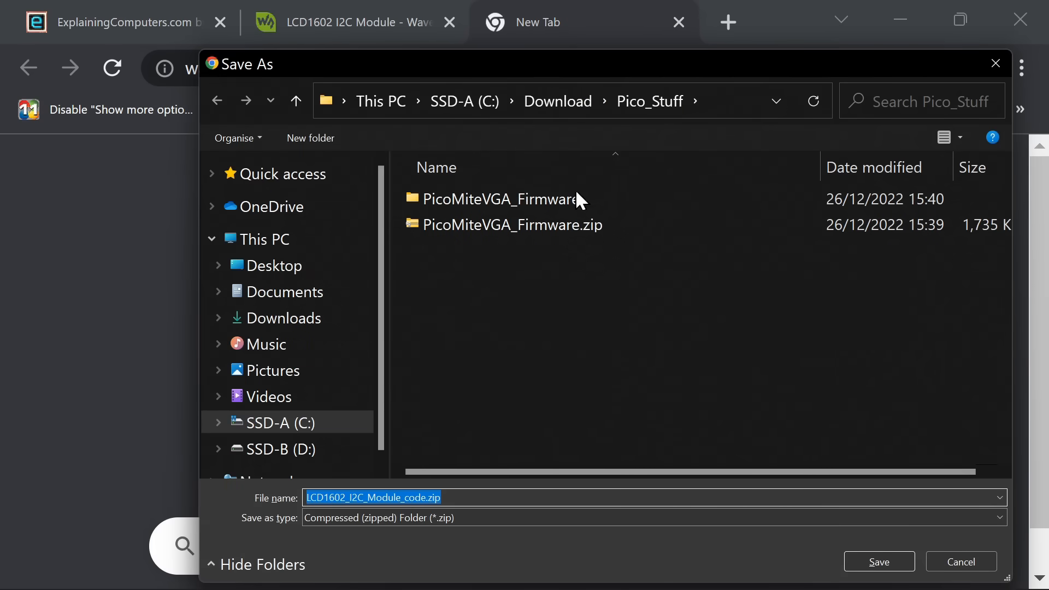
click(878, 561)
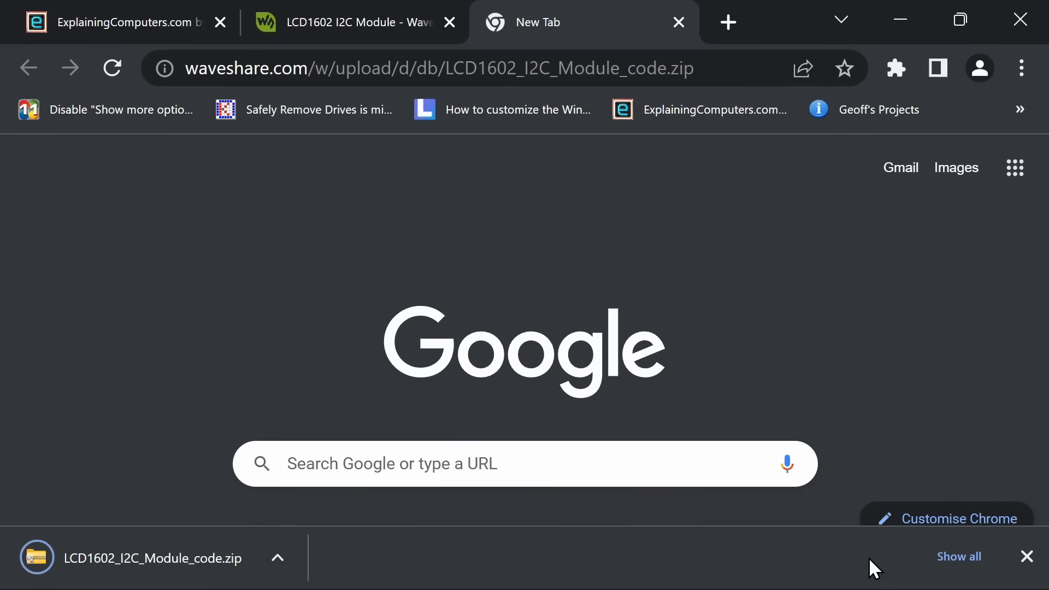
mouse_move(790, 321)
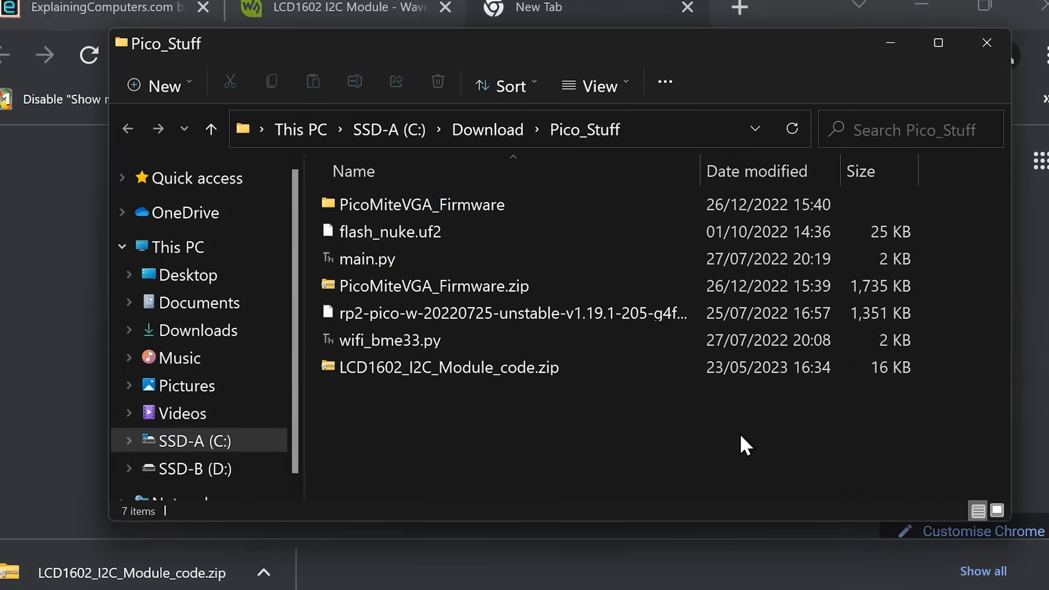
Extract all files from LCD1602_I2C_Module_code.zip into the suggested folder
double_click(449, 367)
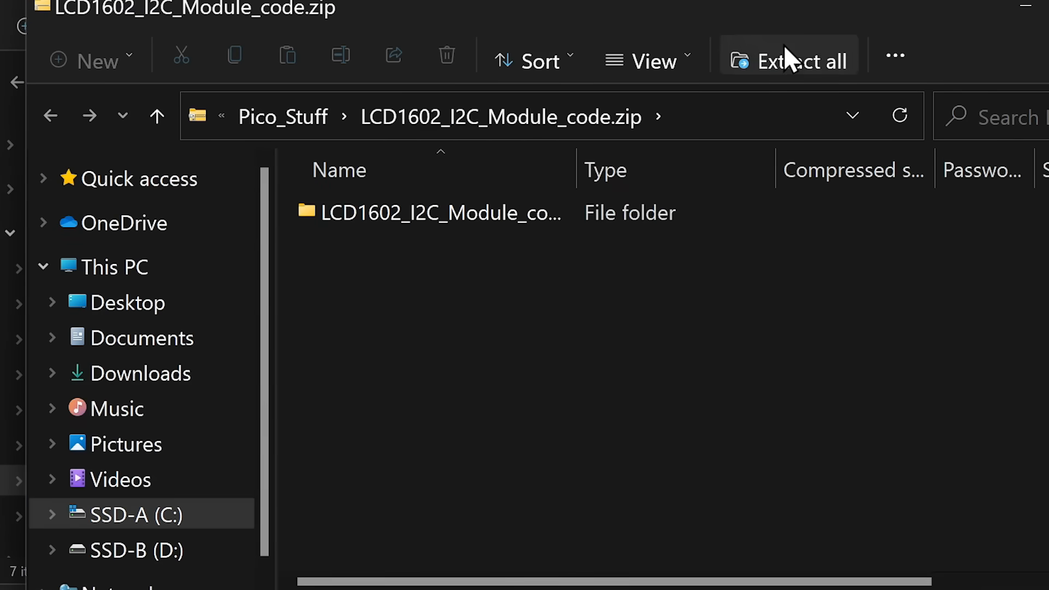
click(787, 61)
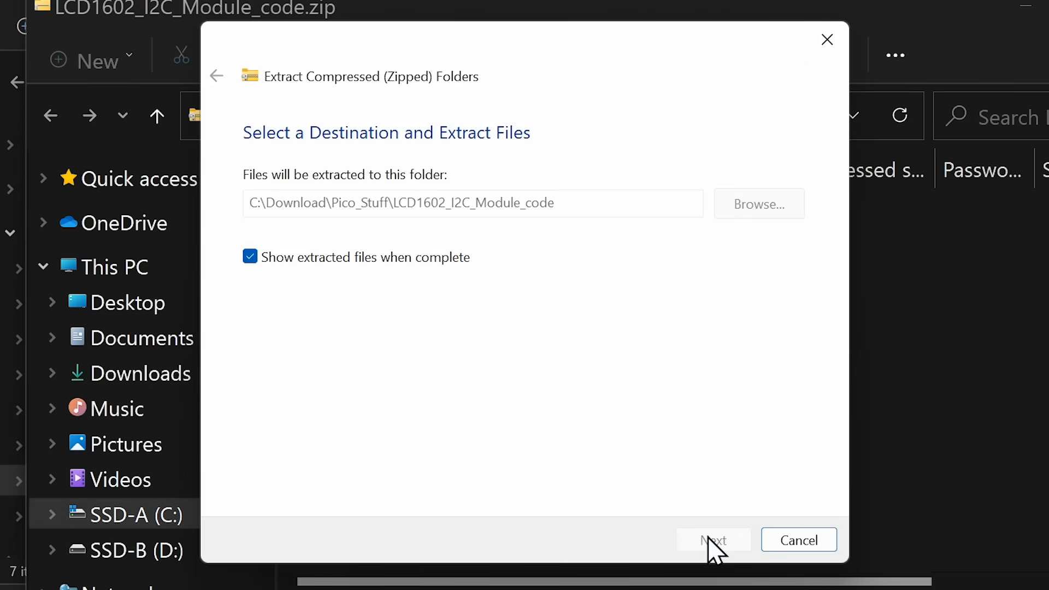
click(713, 540)
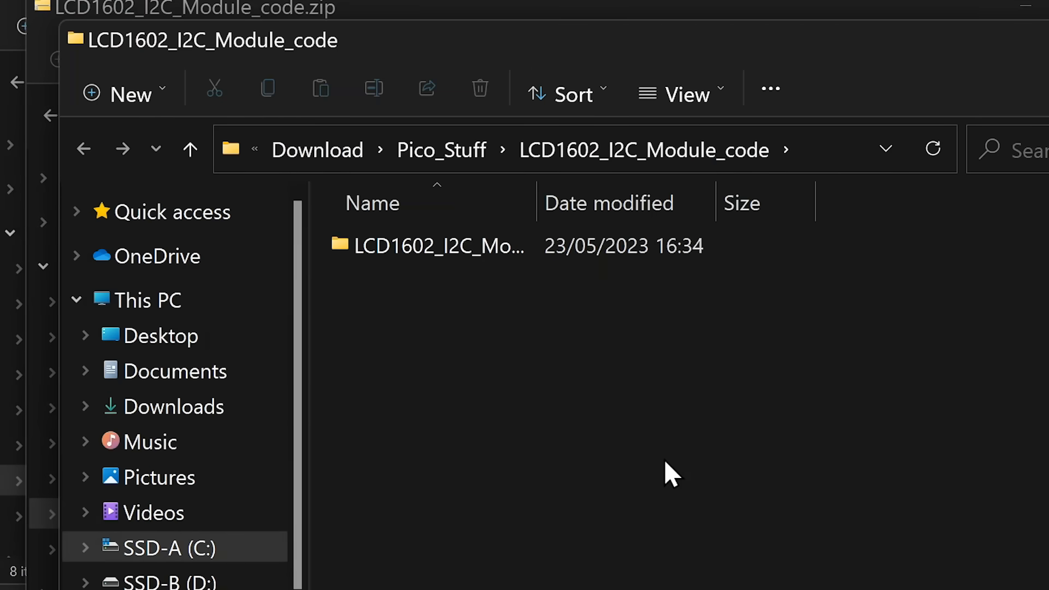
Browse into the extracted code folder's Pico subfolder with LCD1602.py, test.py and time_test.py
click(439, 245)
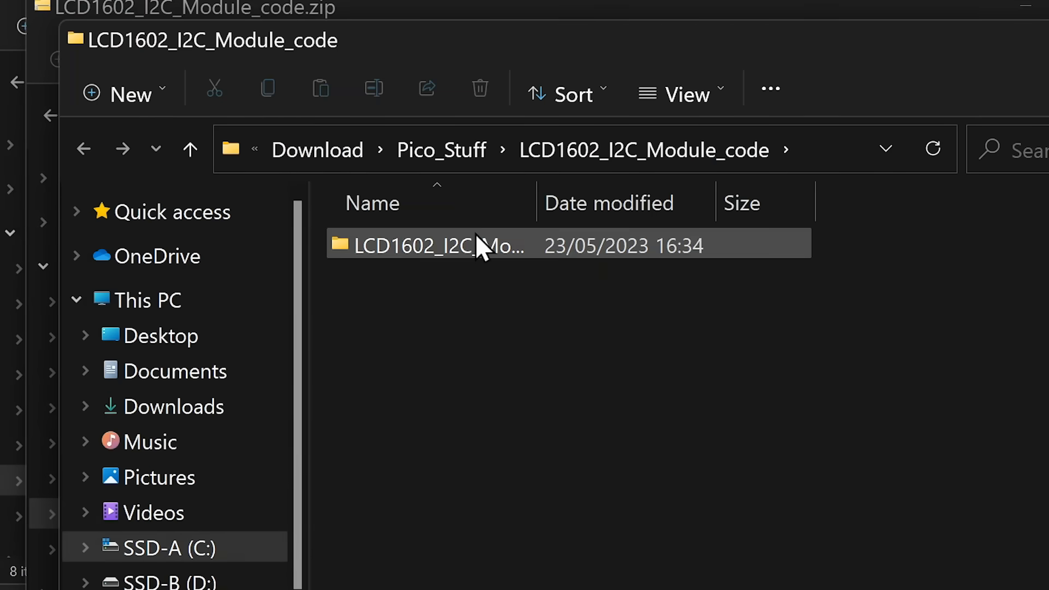
double_click(438, 245)
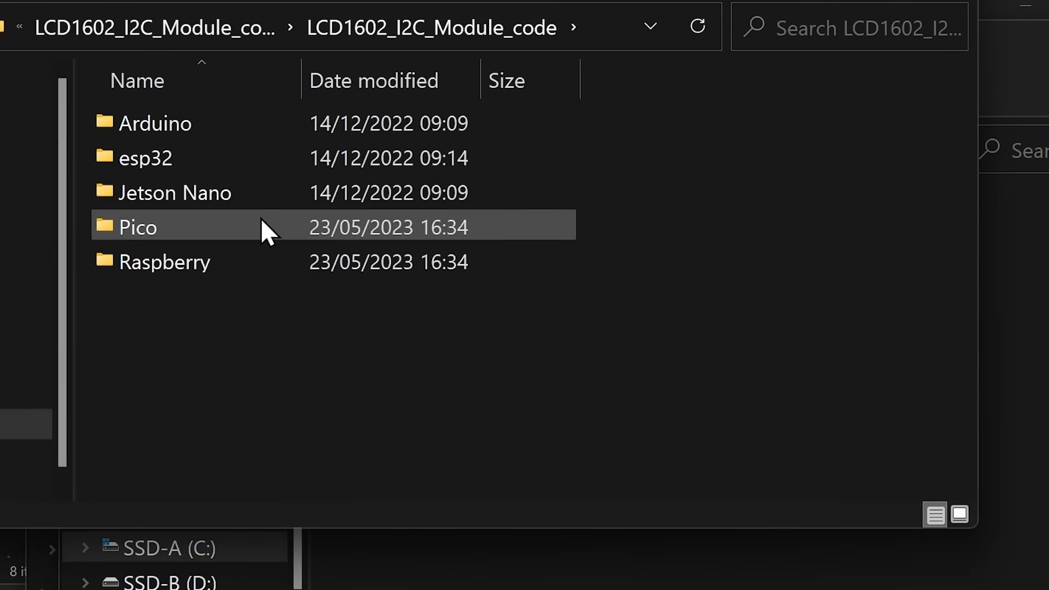
double_click(137, 227)
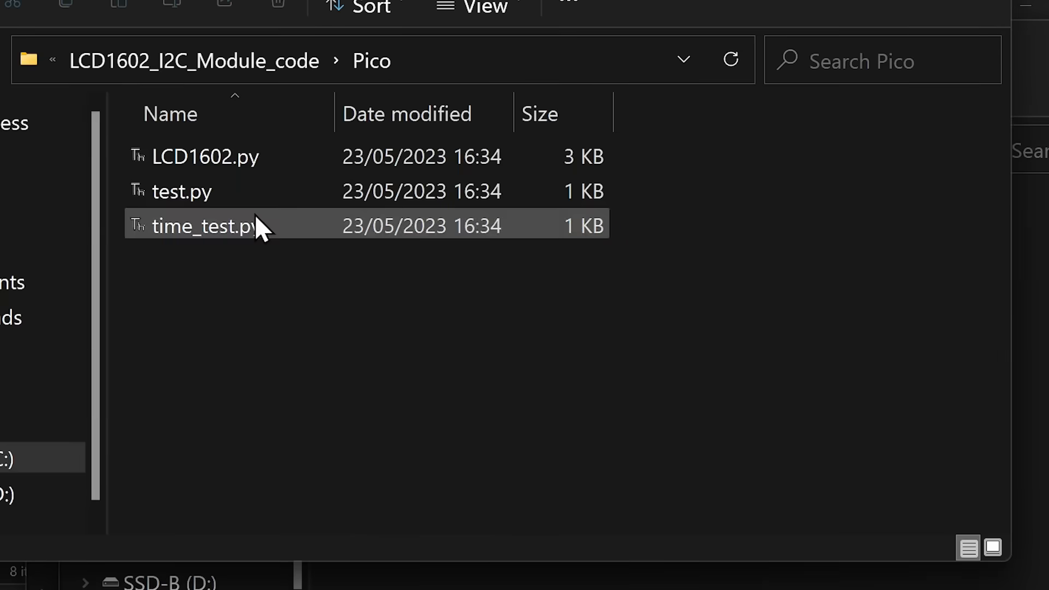
click(391, 396)
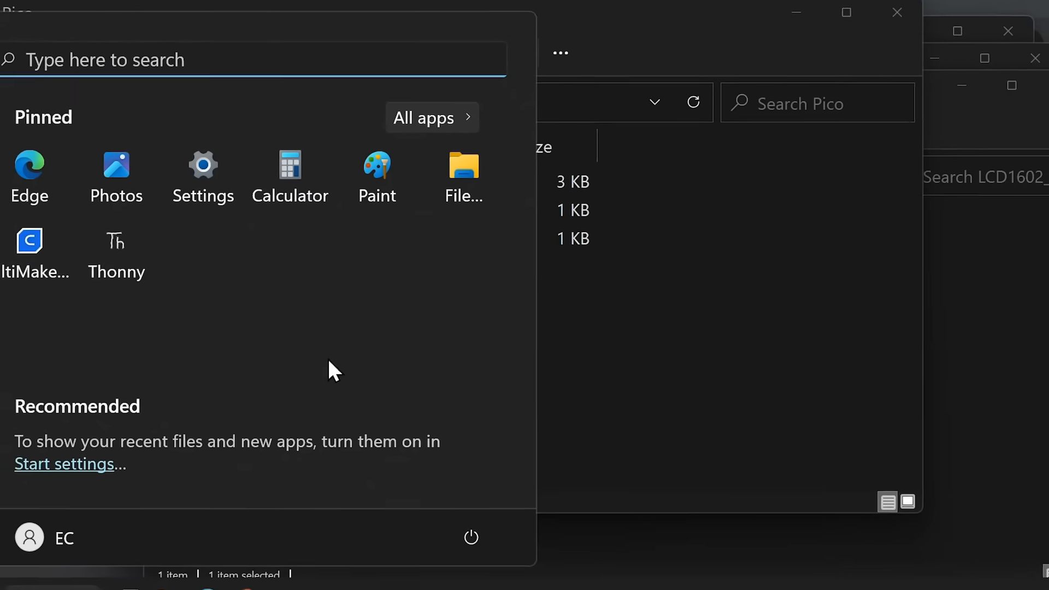
Launch Thonny, show the Files pane, and upload LCD1602.py, test.py and time_test.py to the Pico's root
click(116, 241)
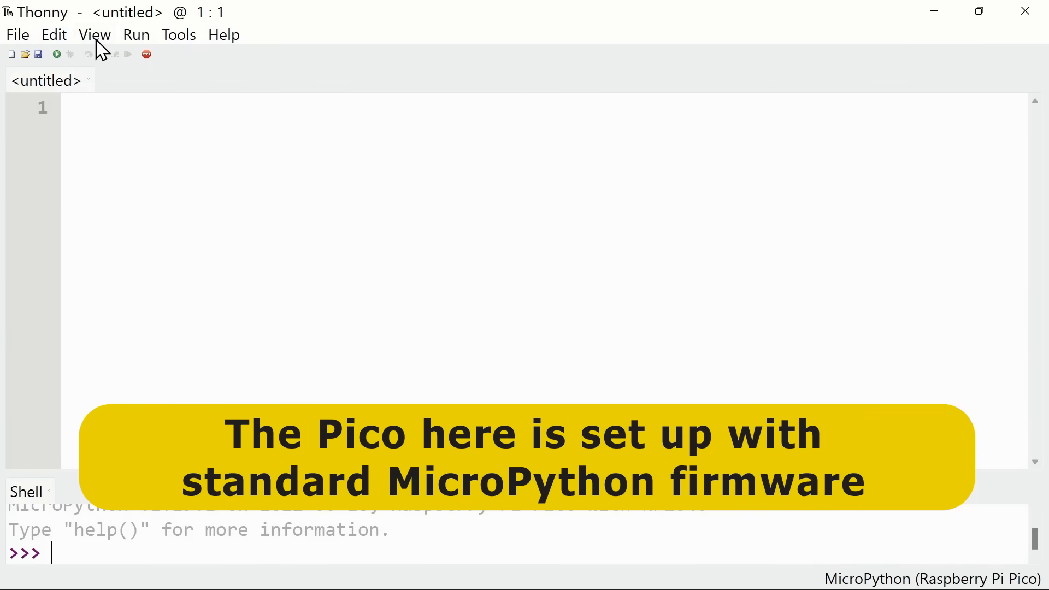
click(94, 34)
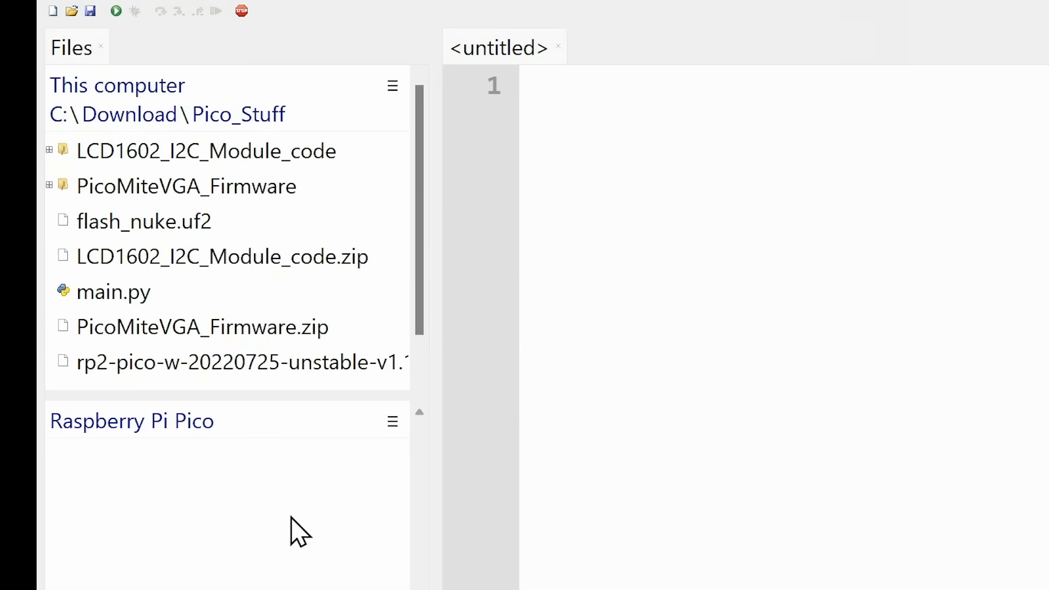
mouse_move(286, 291)
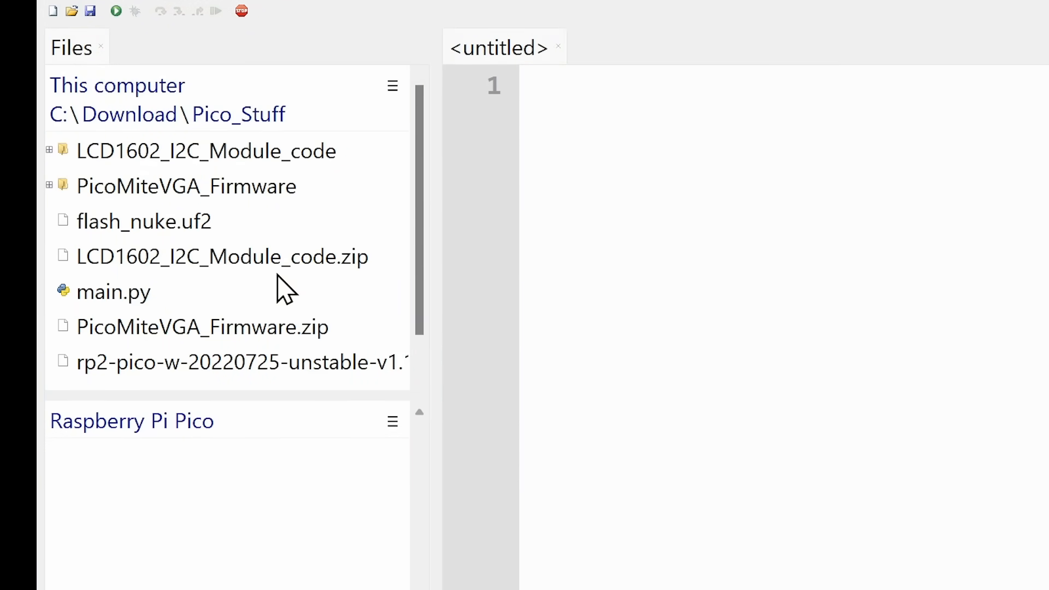
mouse_move(227, 161)
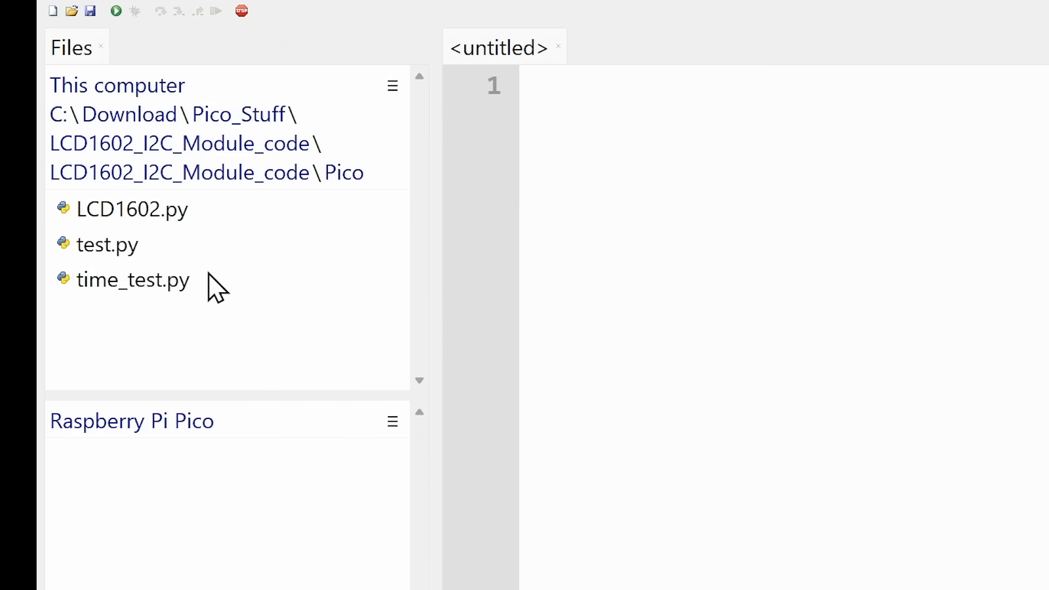
click(132, 209)
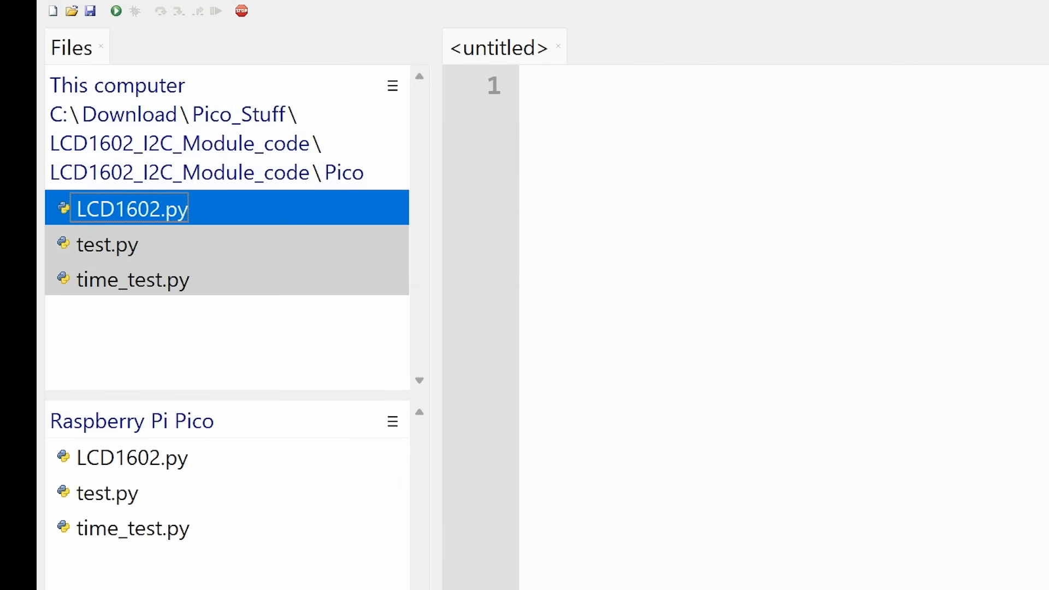
mouse_move(166, 476)
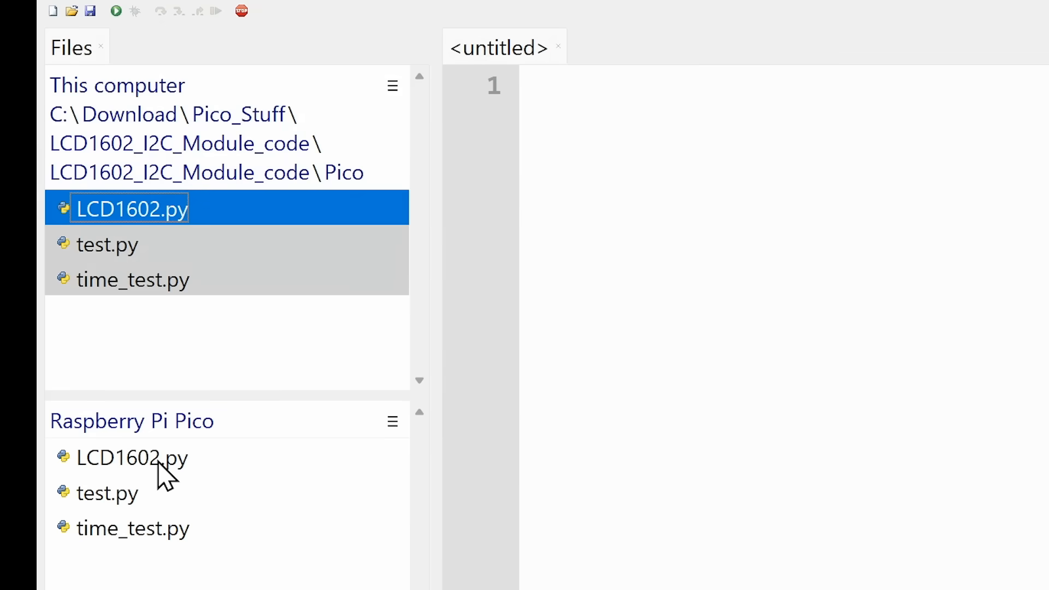
Open LCD1602.py from the Pico and scroll through its I2C pin and address setup
double_click(132, 458)
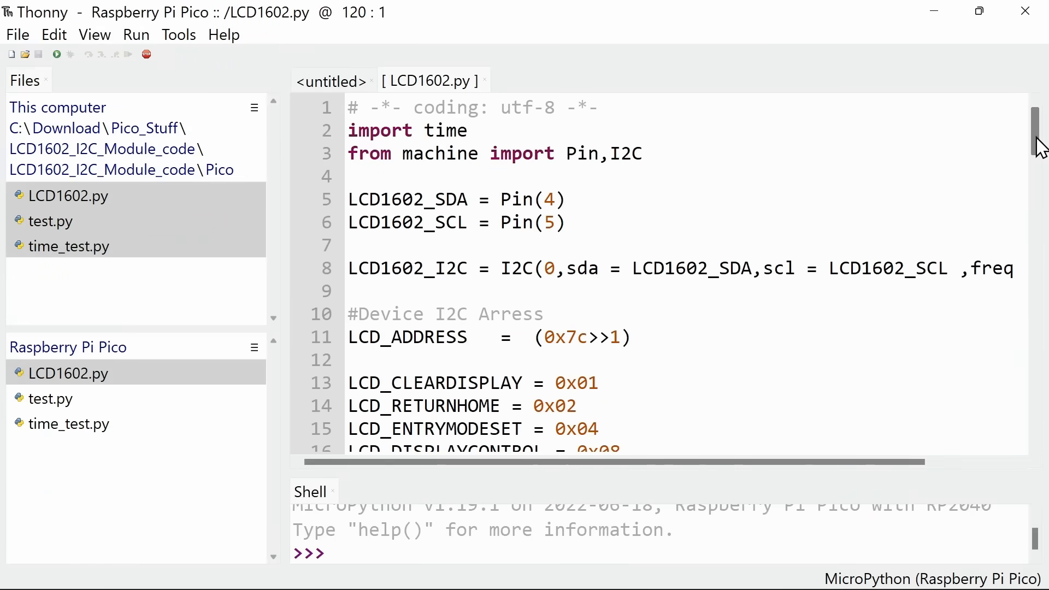
scroll(down, 3)
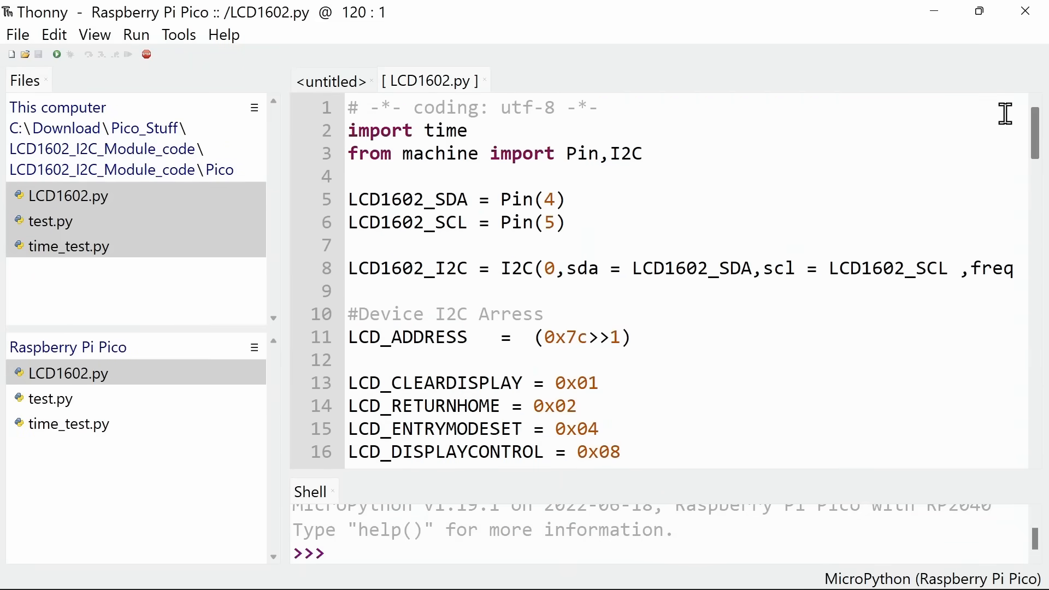
mouse_move(652, 334)
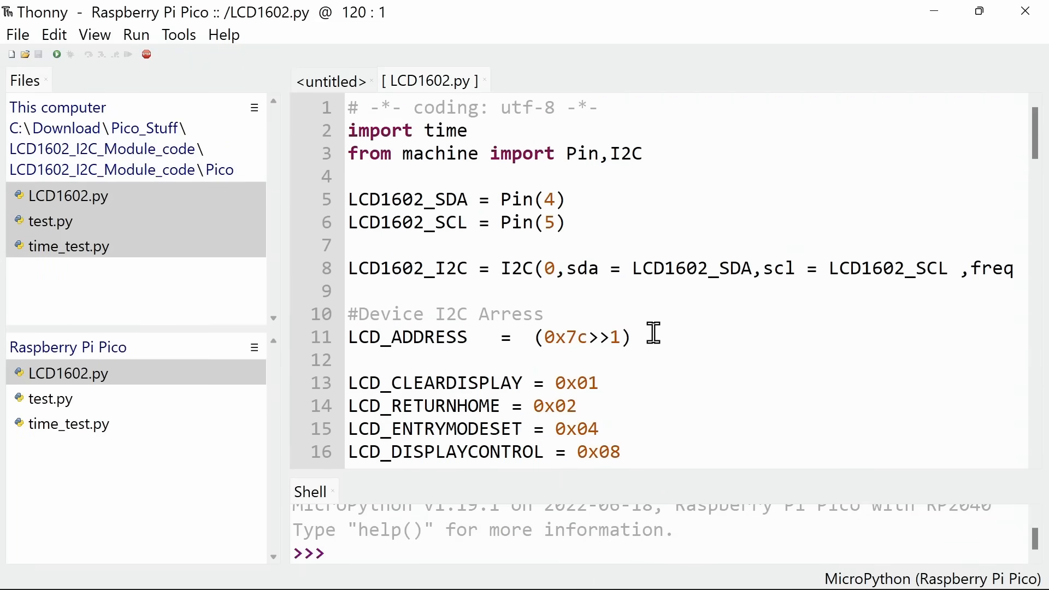
mouse_move(132, 414)
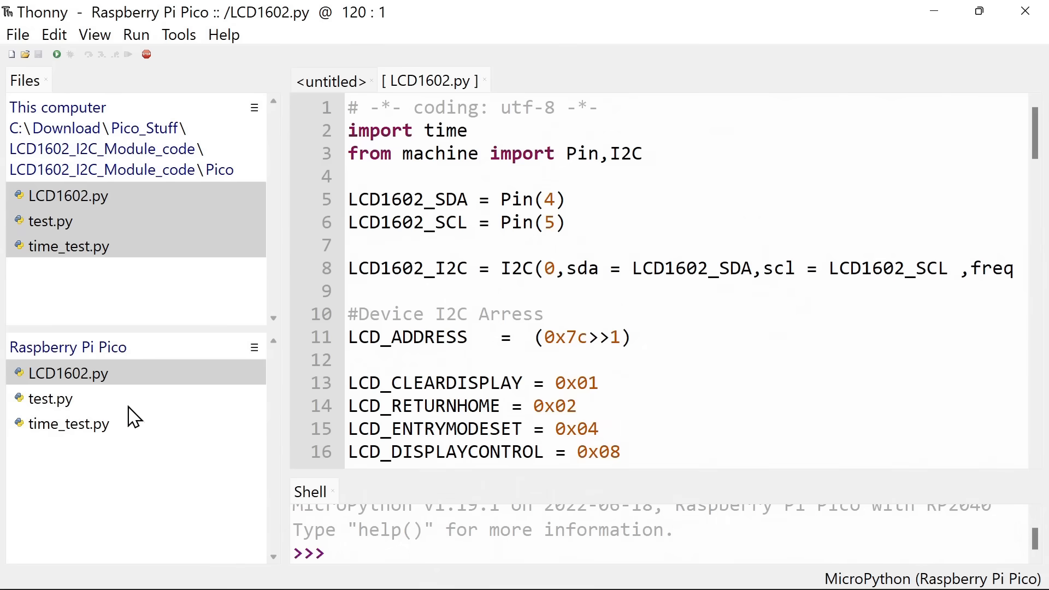
Open the Pico's test.py, run it, then stop the backend
double_click(50, 399)
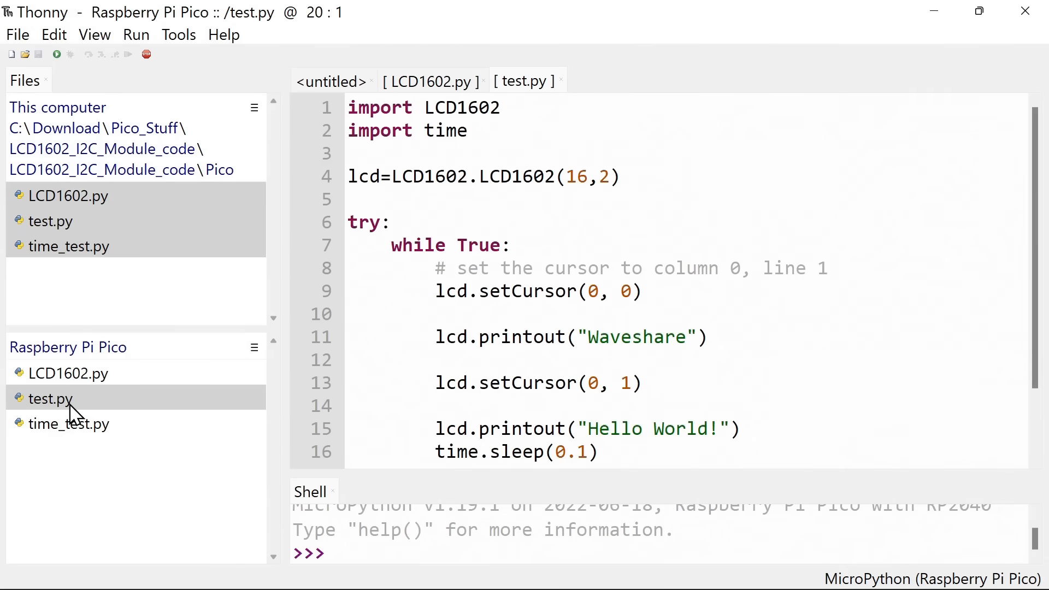
mouse_move(781, 386)
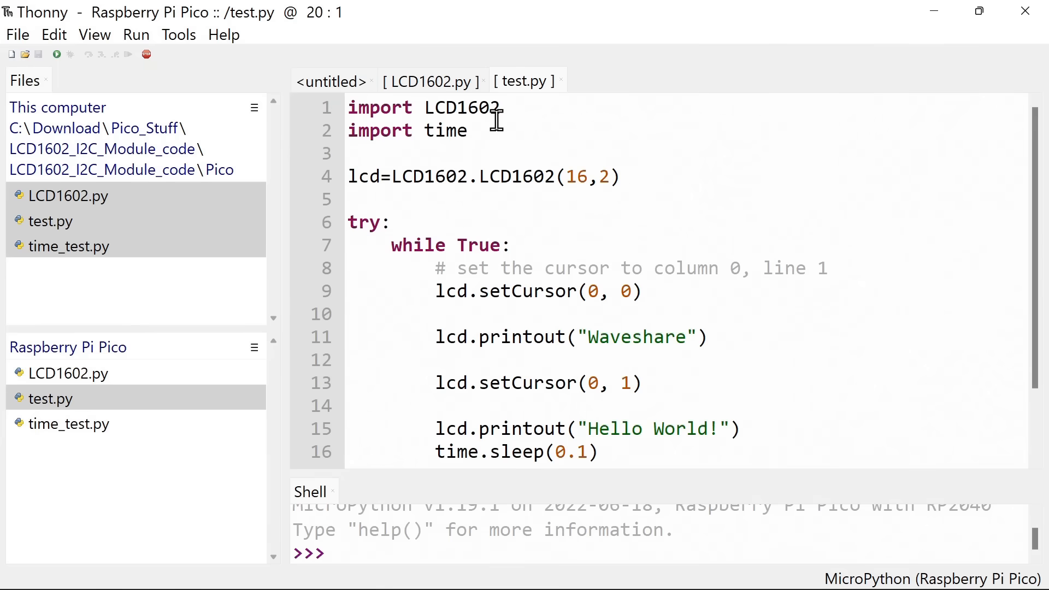
mouse_move(869, 203)
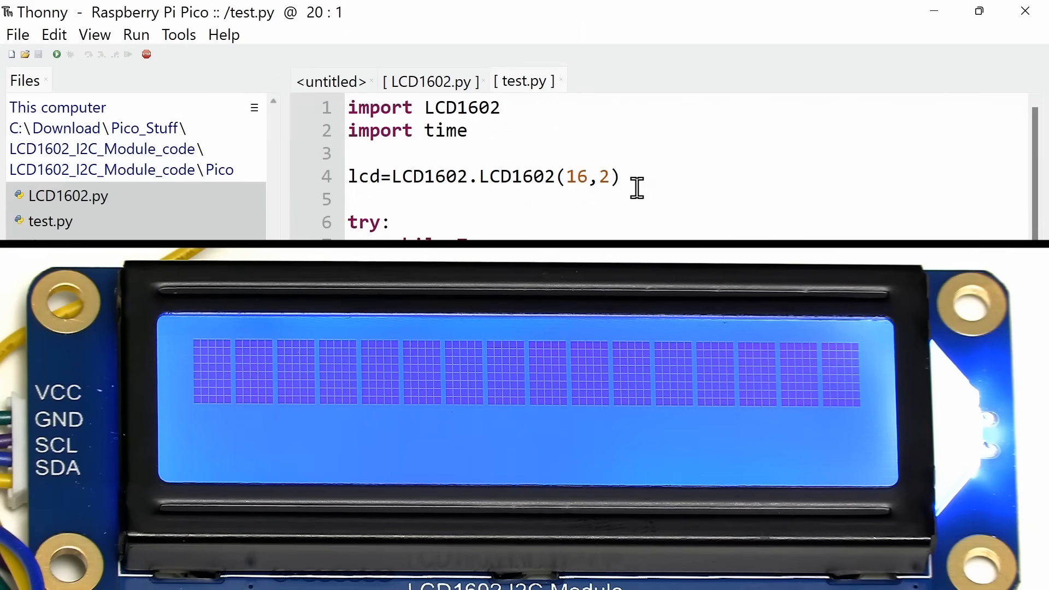
mouse_move(57, 54)
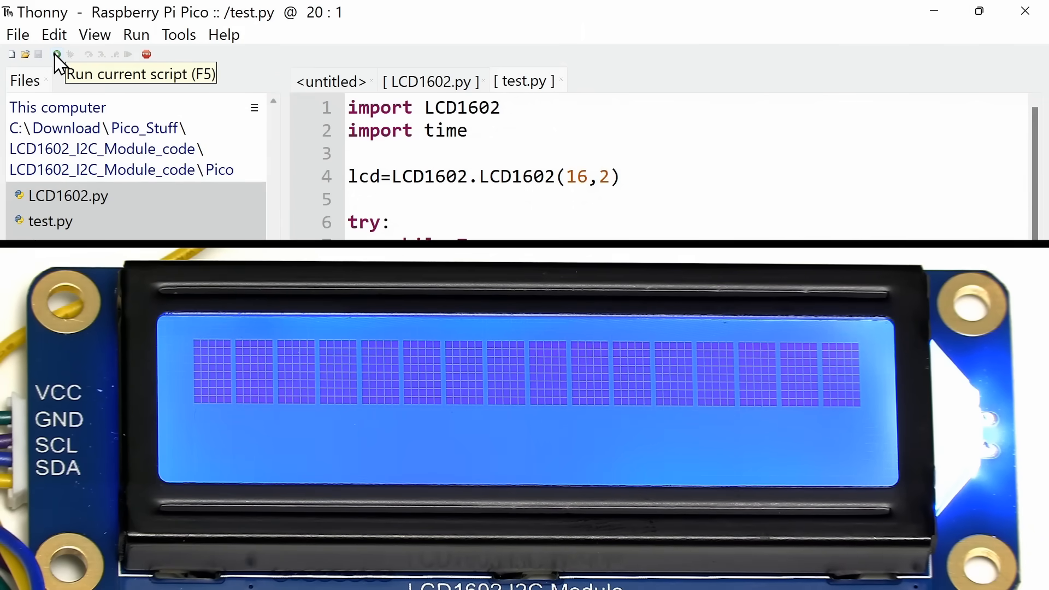
click(57, 54)
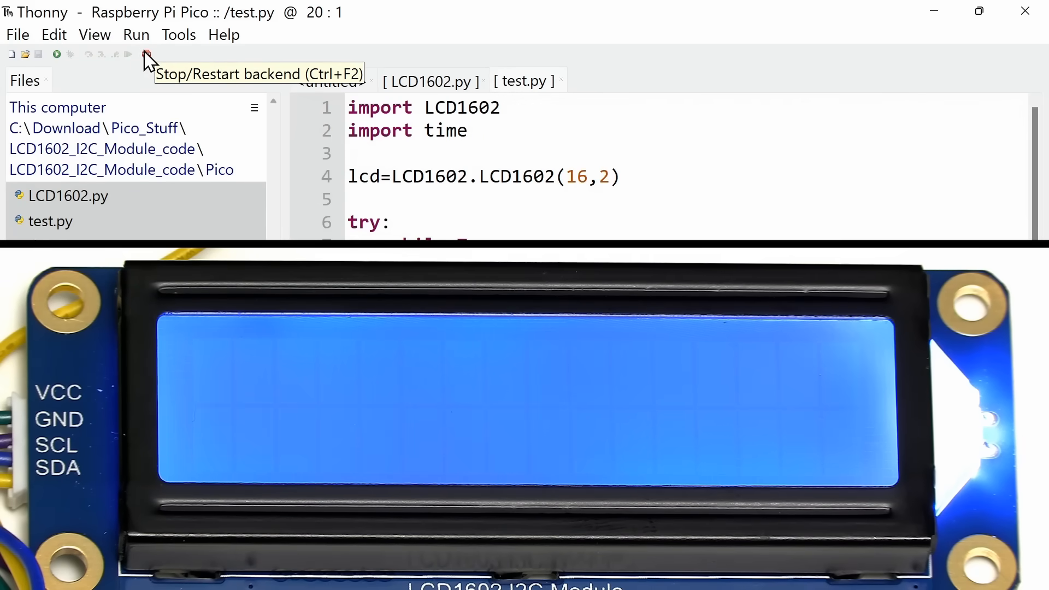
click(146, 54)
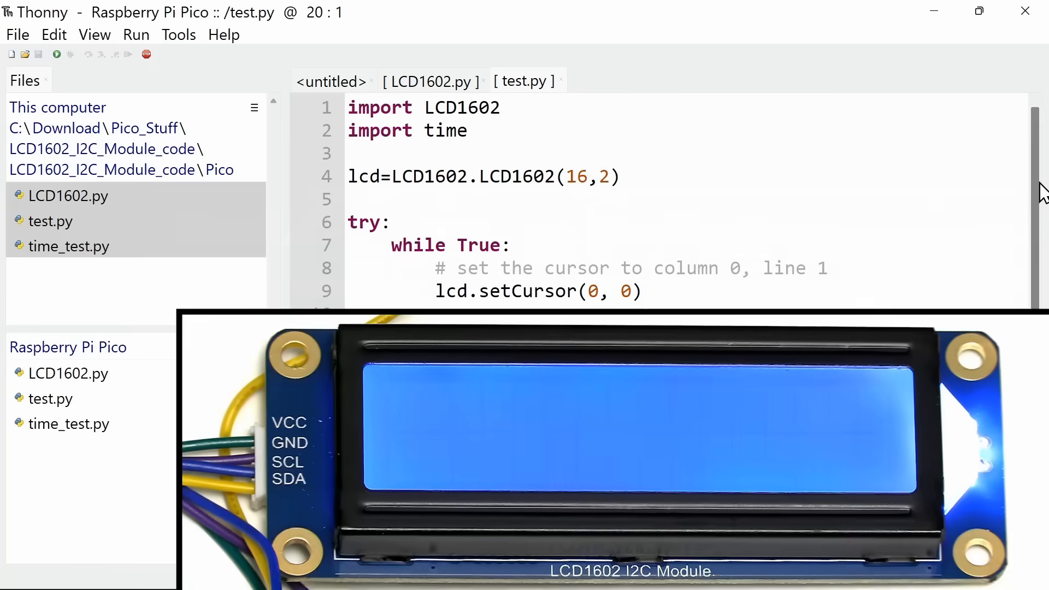
scroll(down, 3)
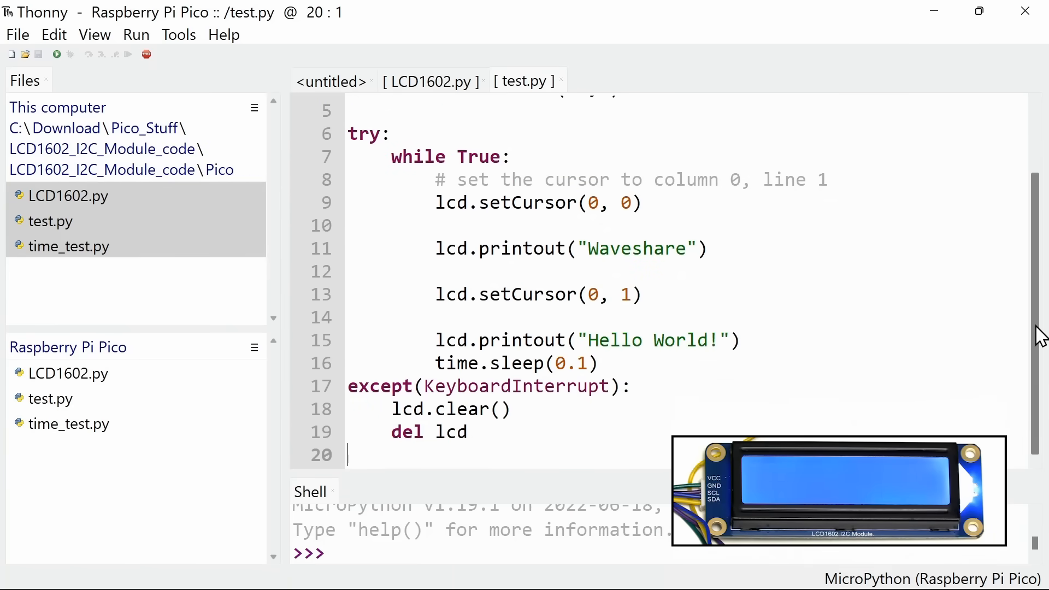
Change test.py's text to 'Greetings from' / 'Mr Scissors!', run and stop it, then run time_test.py
double_click(659, 304)
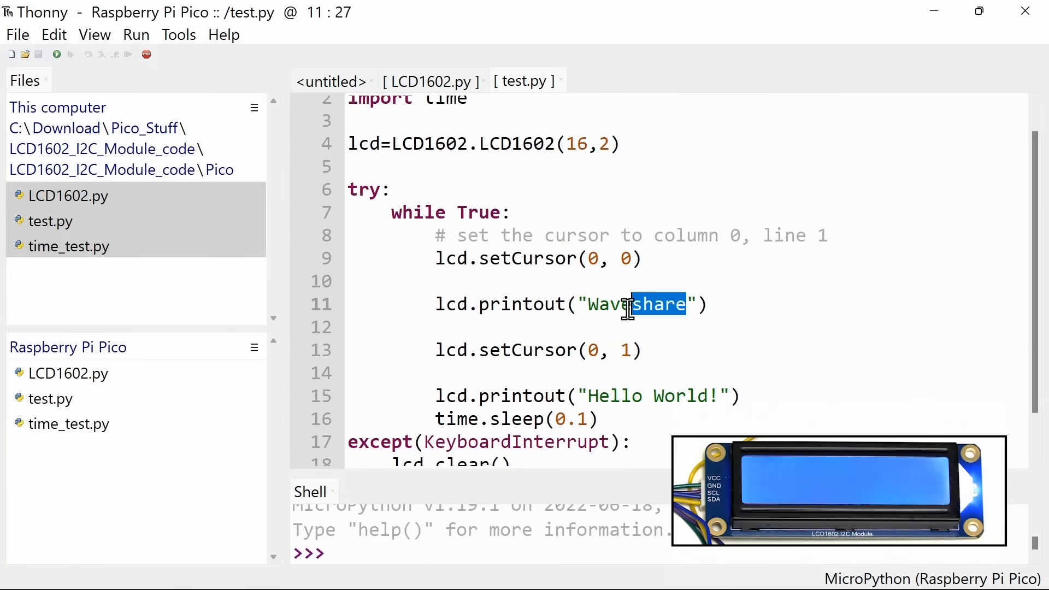
double_click(635, 304)
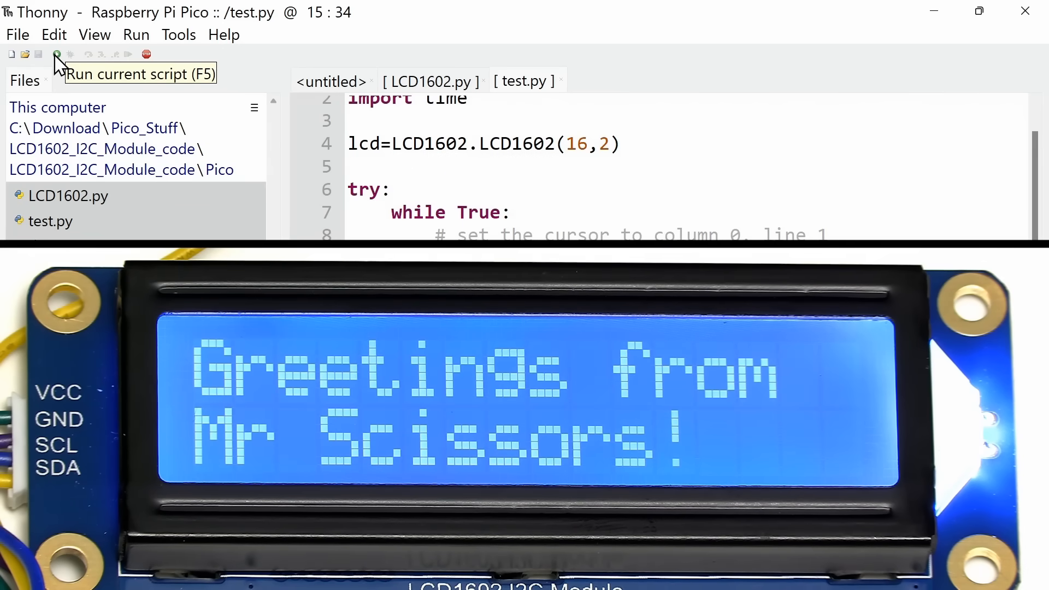
click(146, 54)
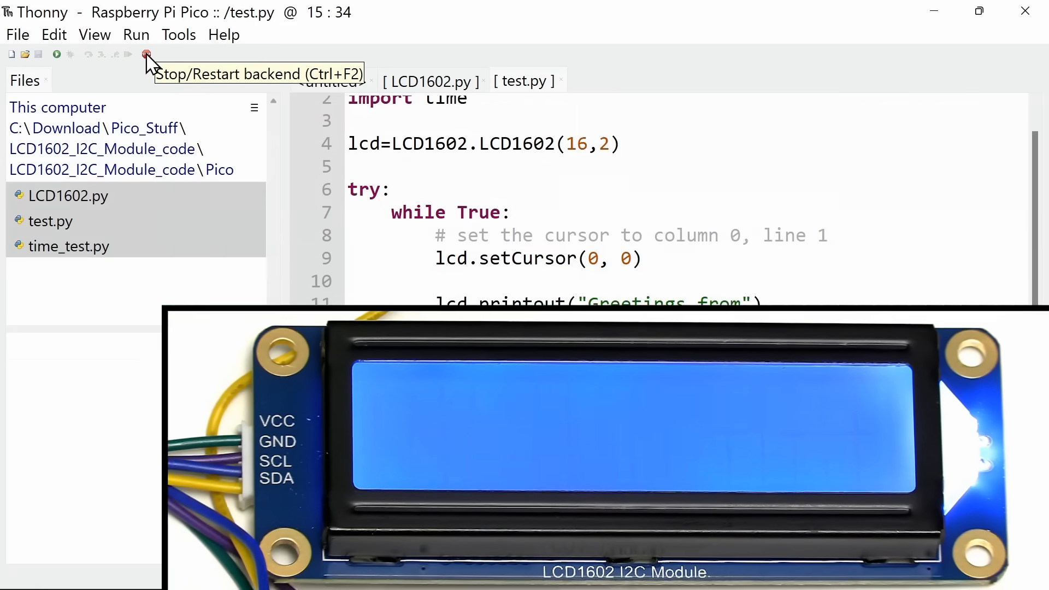
click(147, 54)
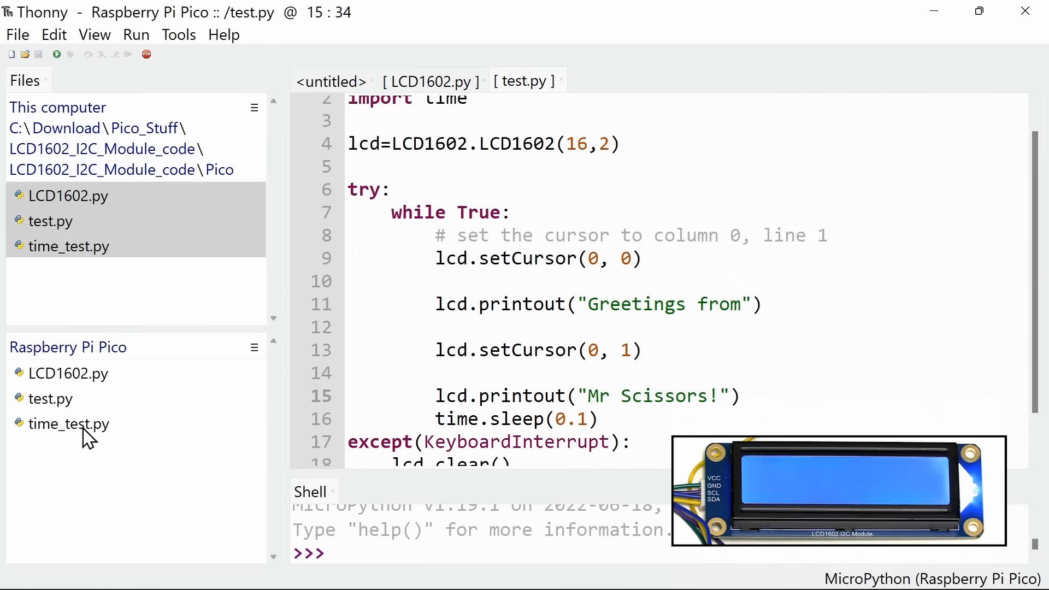
double_click(69, 423)
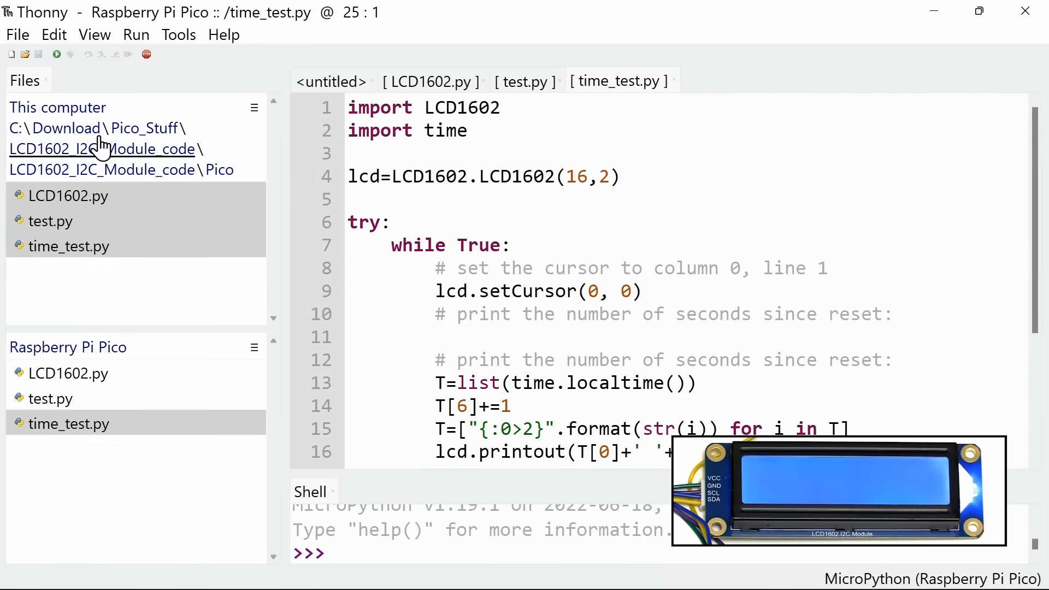
click(56, 54)
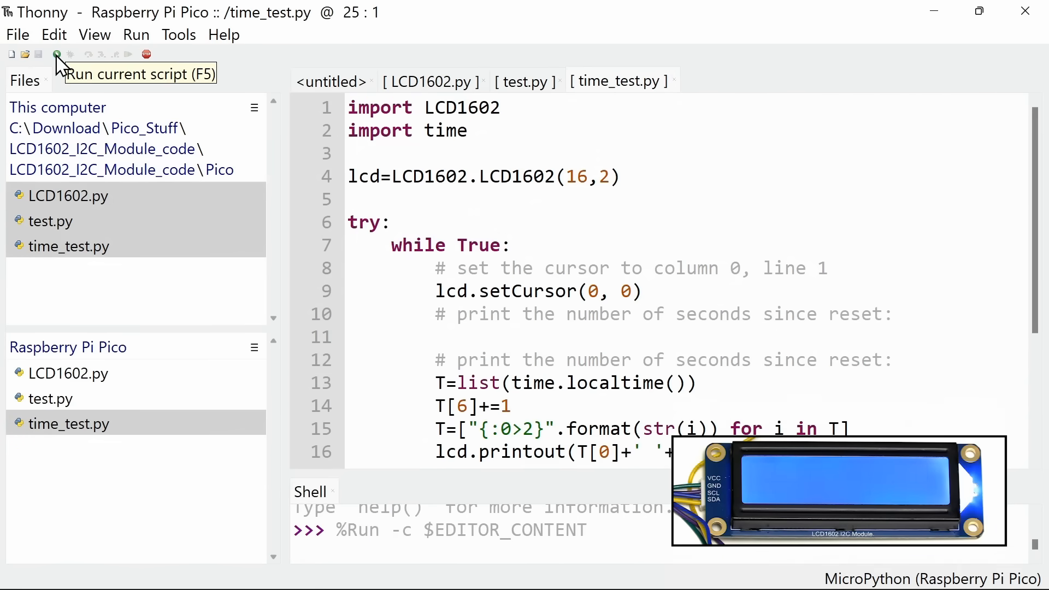